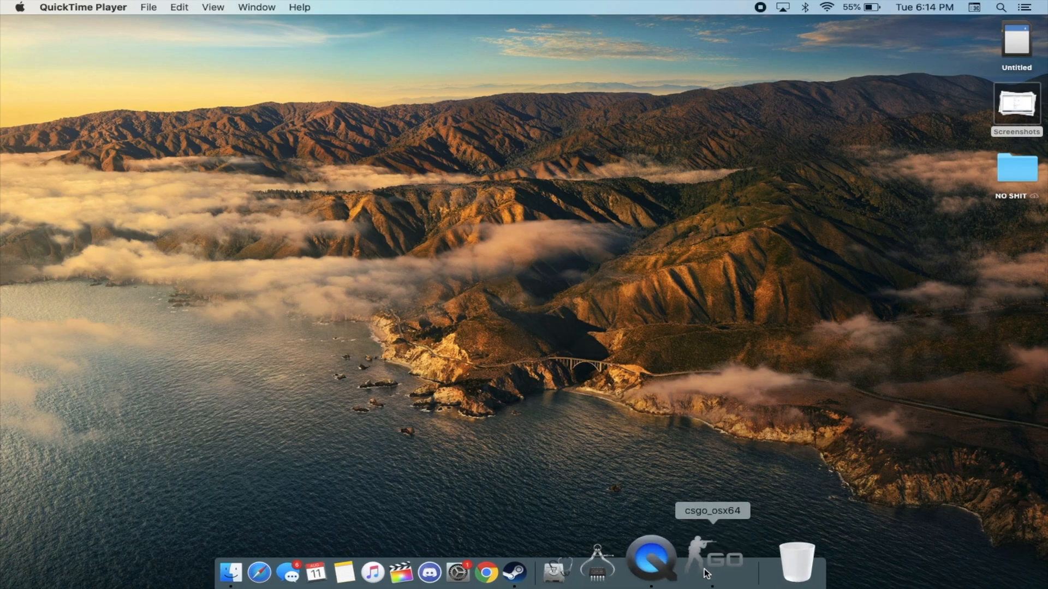
# Launch CS:GO from the csgo_osx64 Dock icon.
pyautogui.click(714, 558)
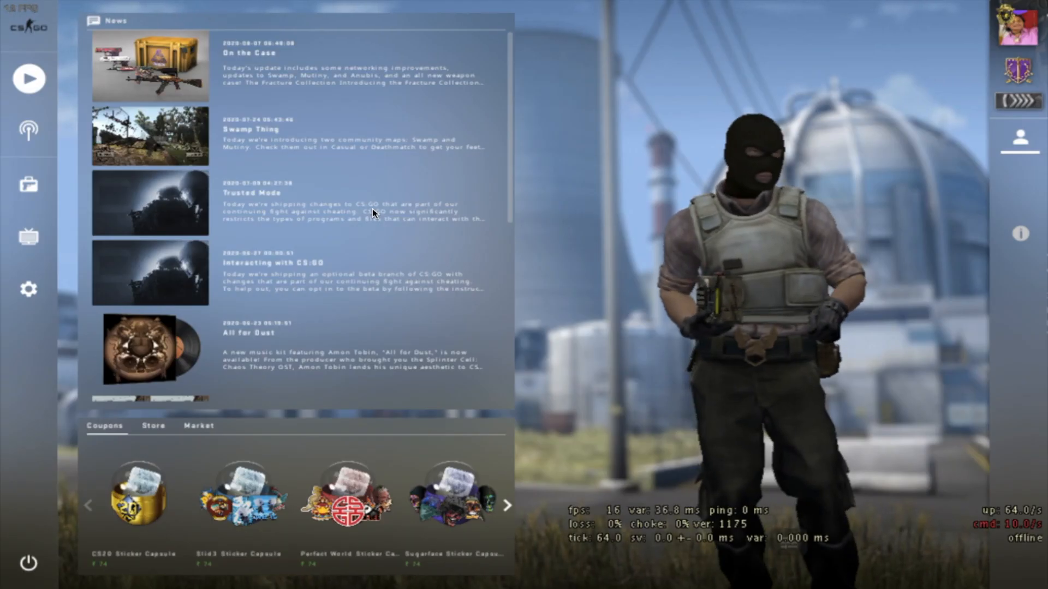
pyautogui.moveTo(28, 289)
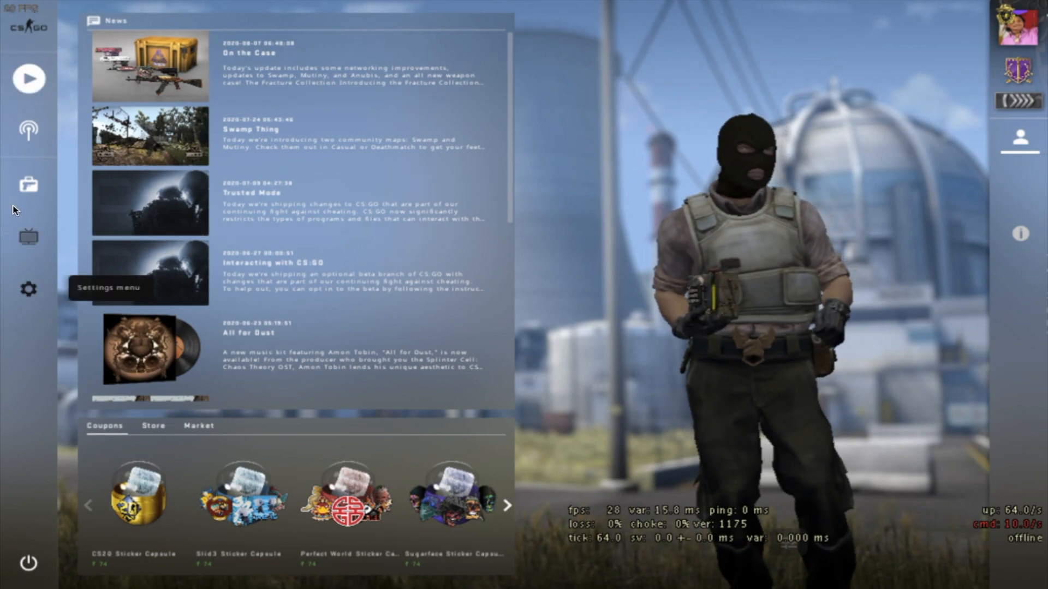
# Open the game settings to the Video tab showing 4:3 aspect ratio and 1024x768.
pyautogui.click(28, 289)
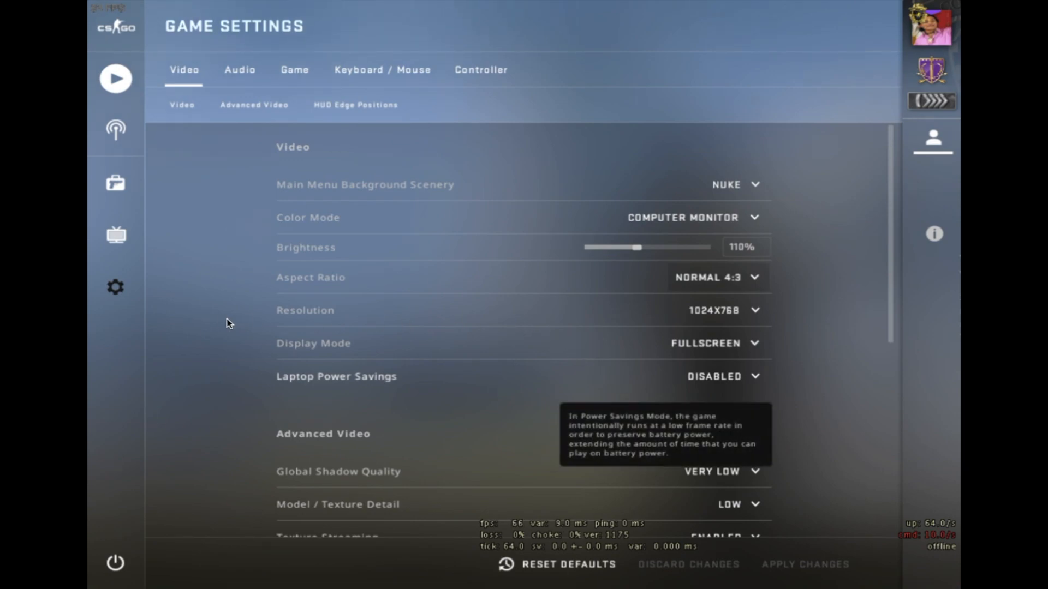
# Switch the display mode from the dropdown to Fullscreen Windowed.
pyautogui.click(714, 343)
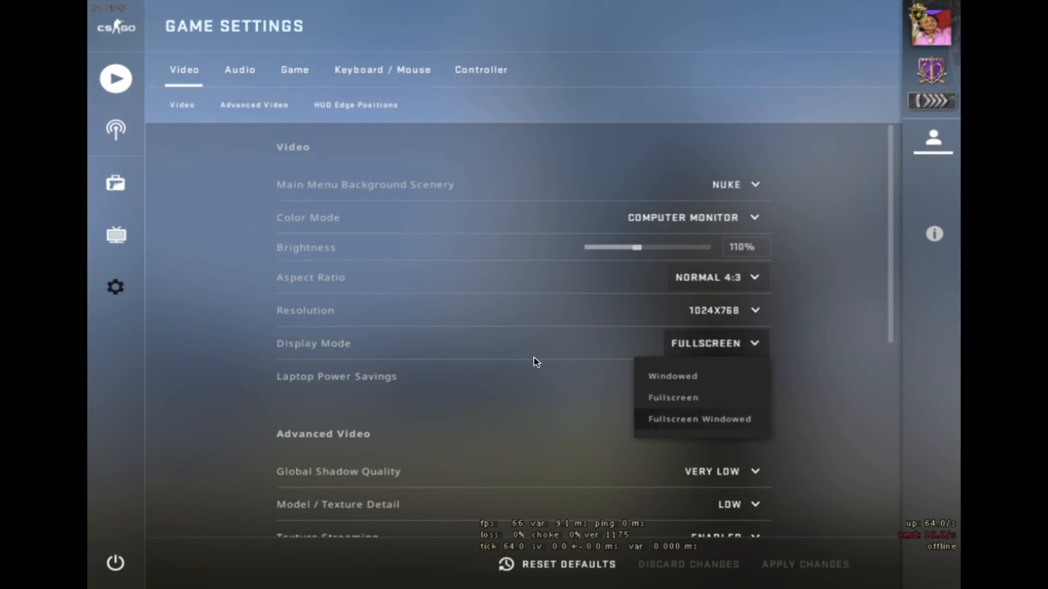
pyautogui.click(699, 419)
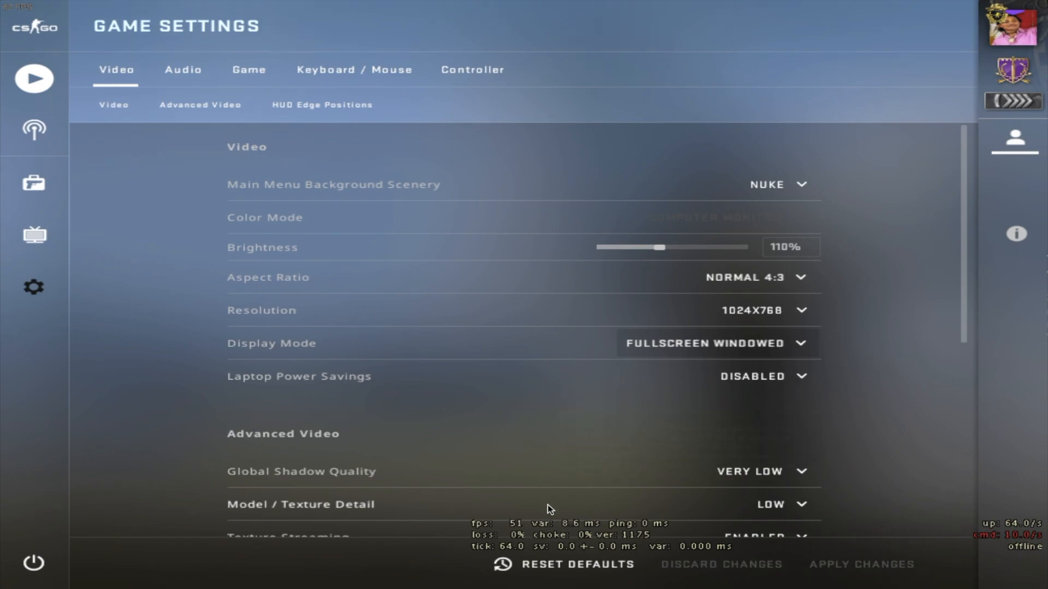
pyautogui.moveTo(764, 310)
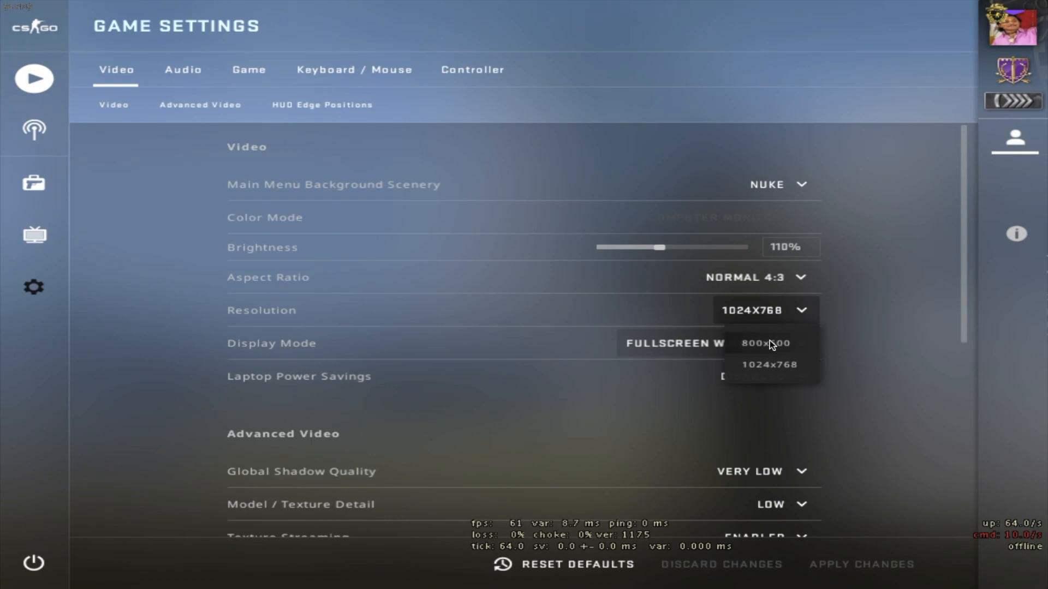
# Pick 800x600 in the Resolution dropdown, leaving changes unapplied.
pyautogui.click(765, 343)
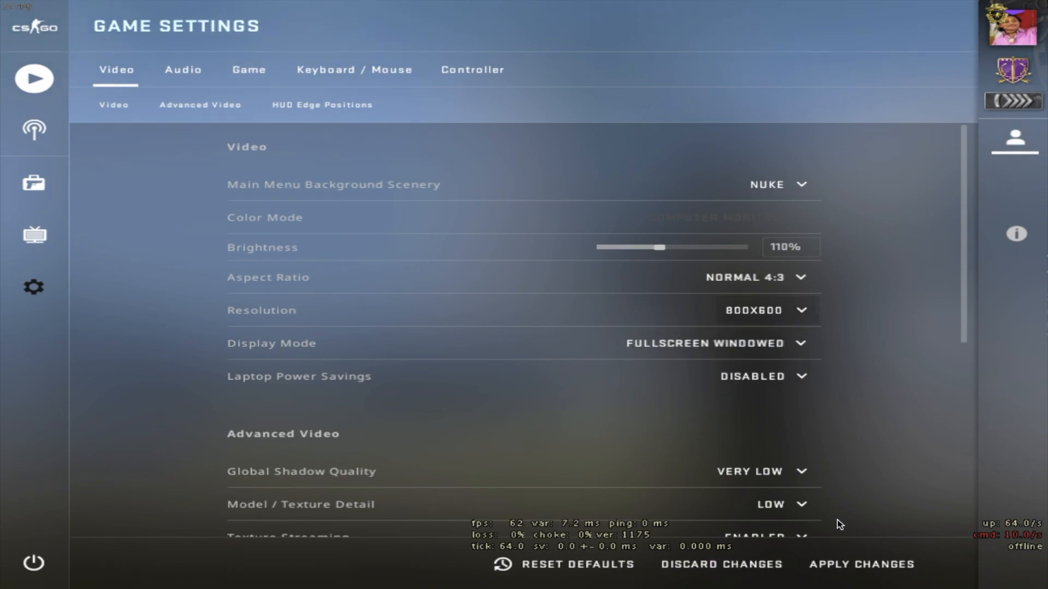